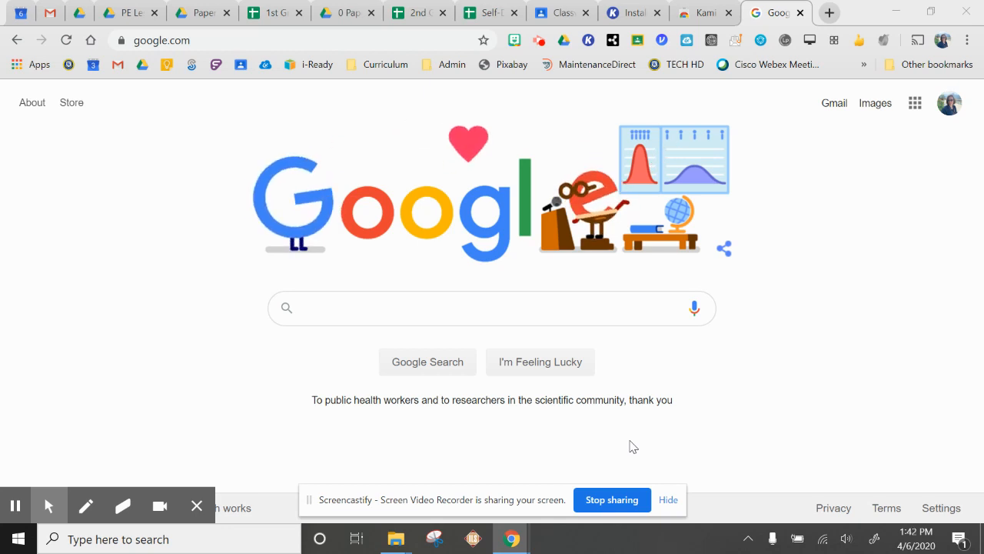
mouse_move(48, 506)
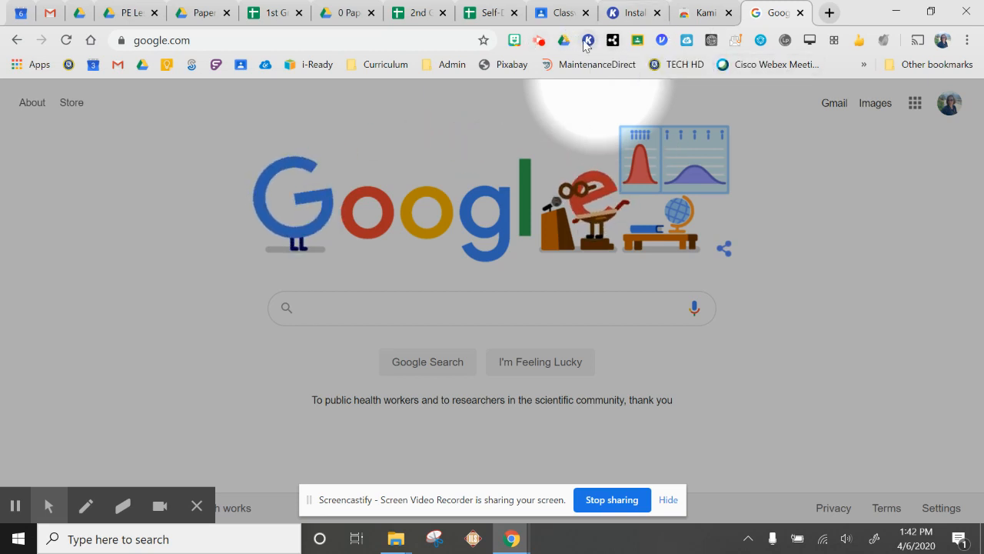
mouse_move(346, 291)
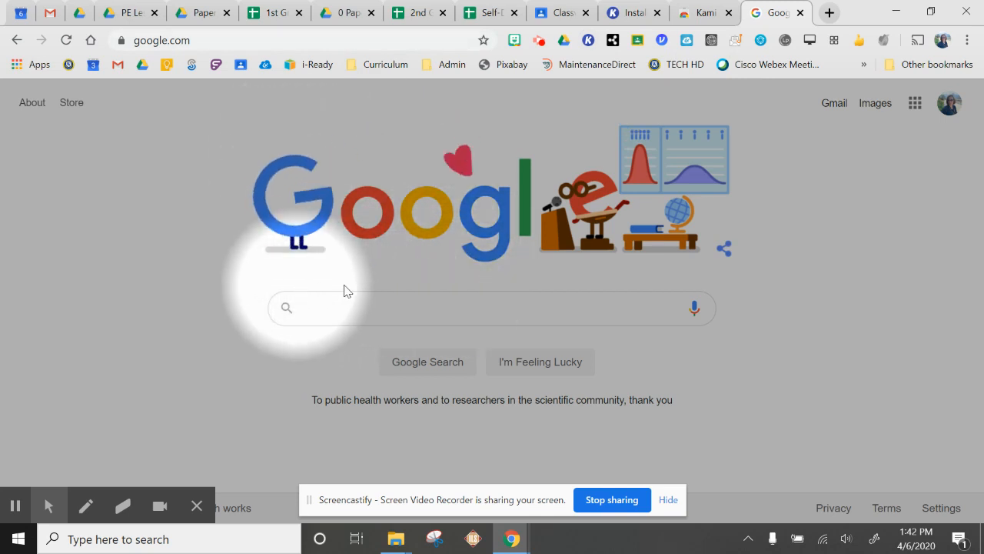
Step: Search Google for 'google chrome store' and open the Chrome Web Store result
click(292, 40)
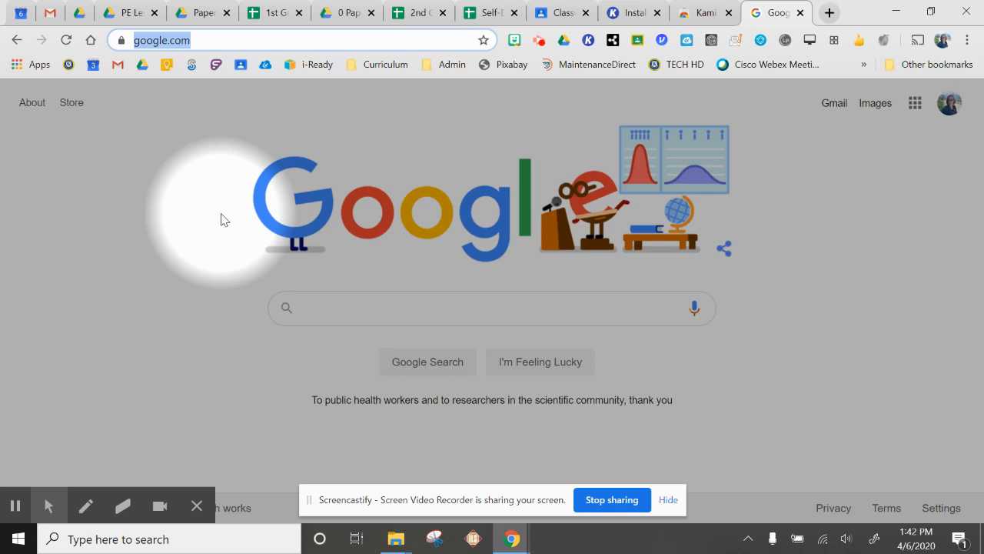
text(google chrome)
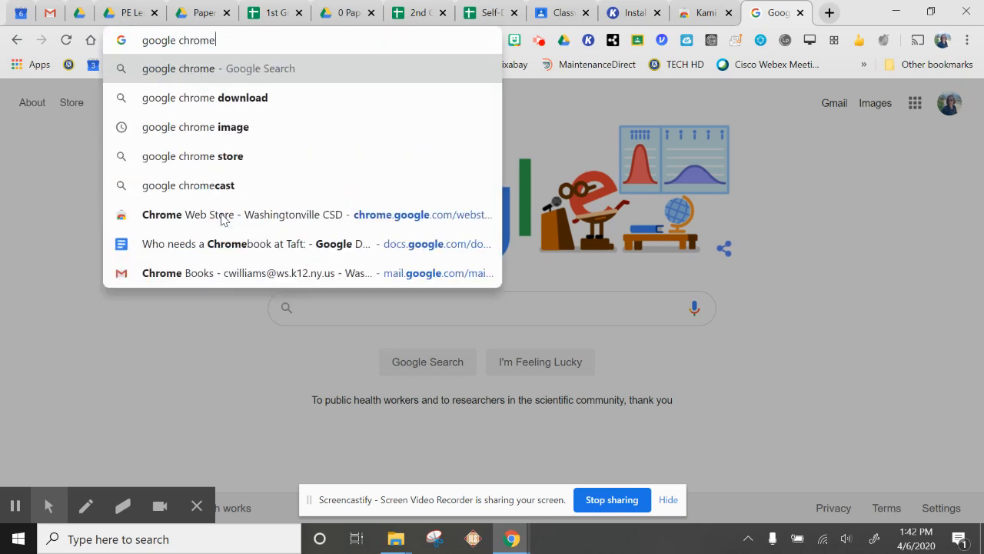
click(192, 156)
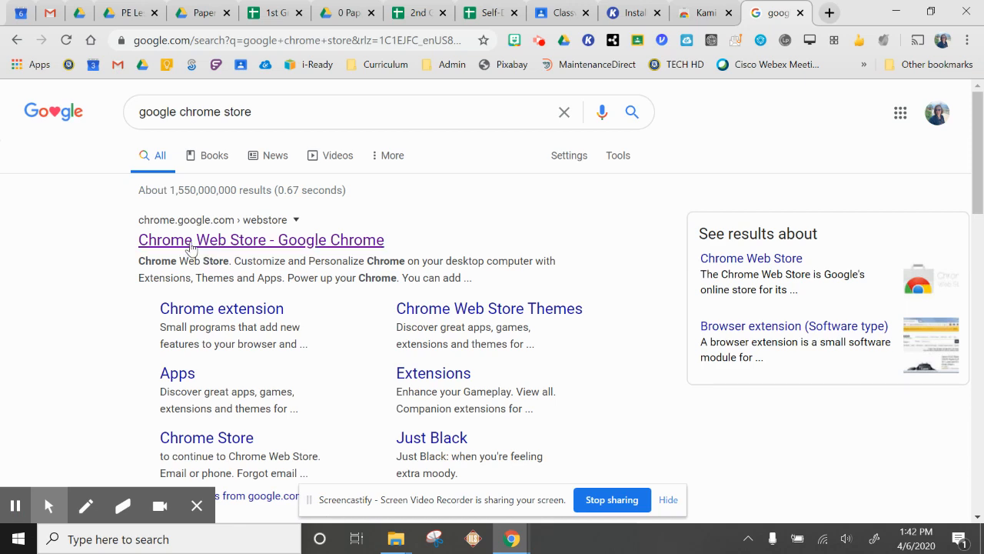
click(262, 239)
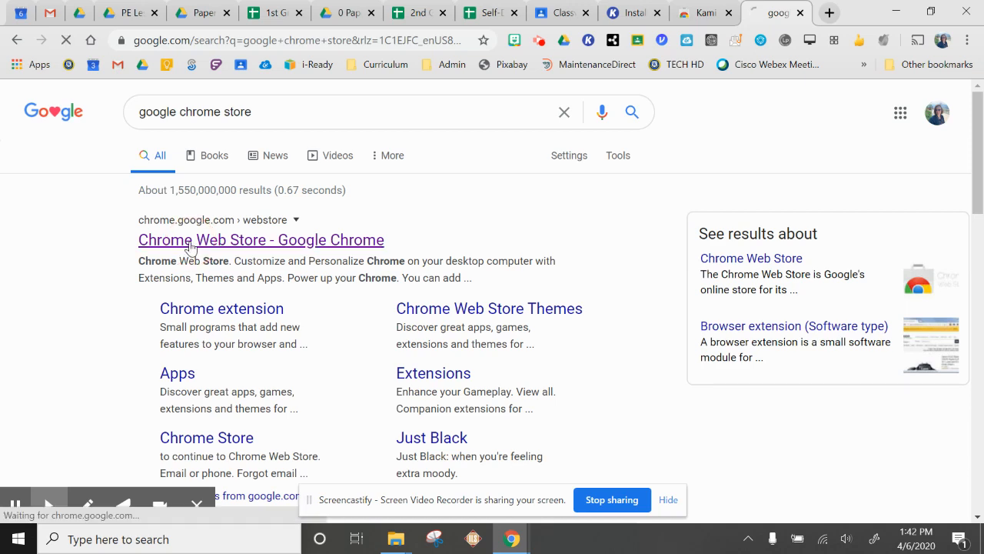
Step: Enter 'kami' into the Chrome Web Store search box
click(261, 239)
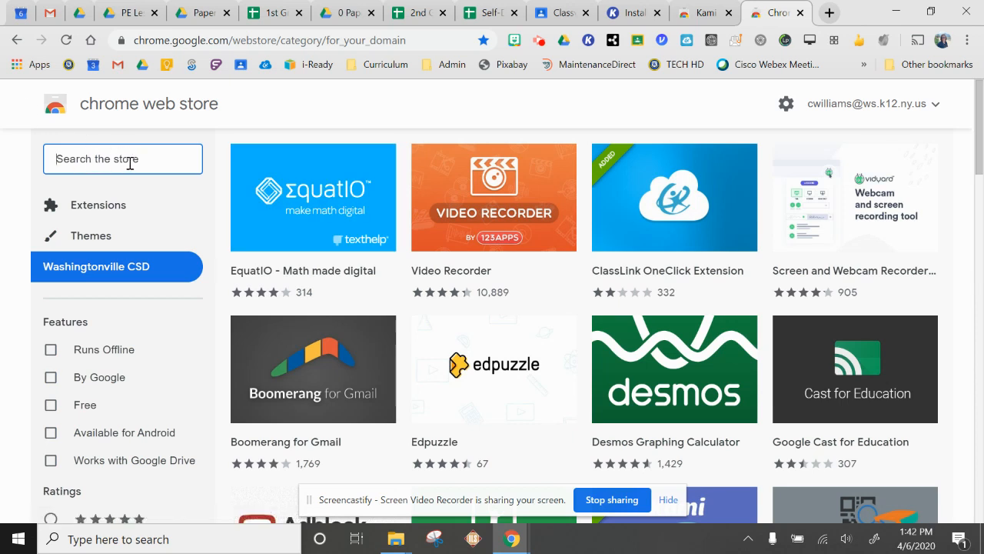
mouse_move(184, 484)
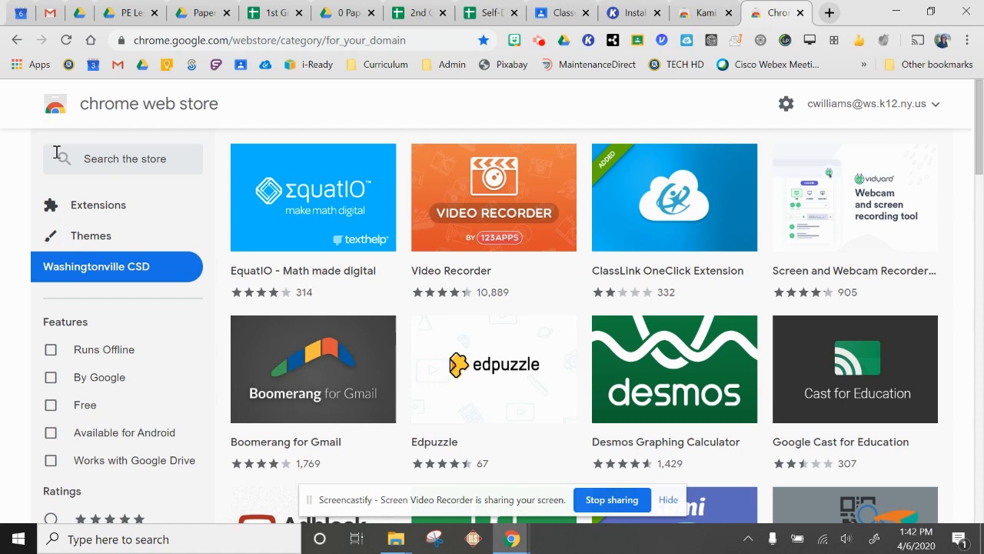
click(123, 158)
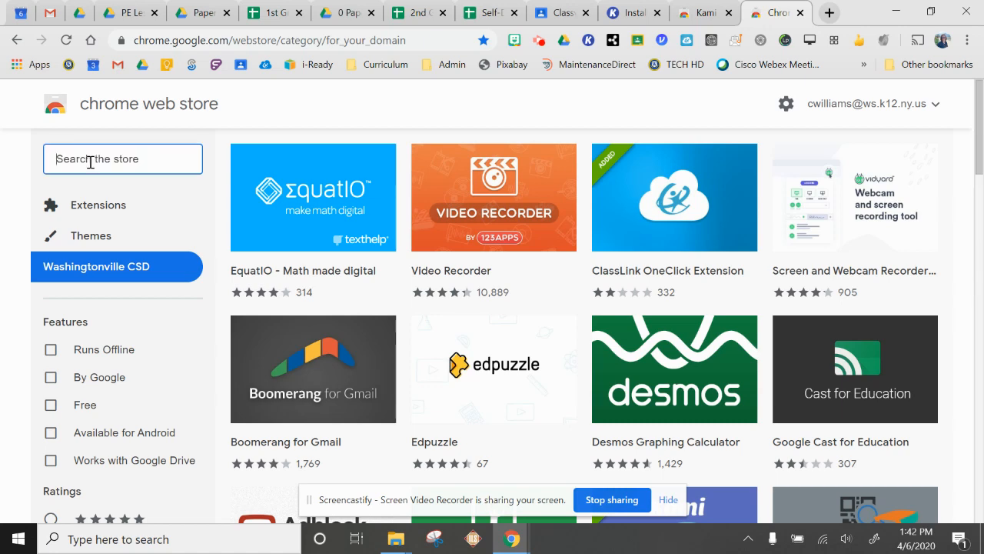
text(kami)
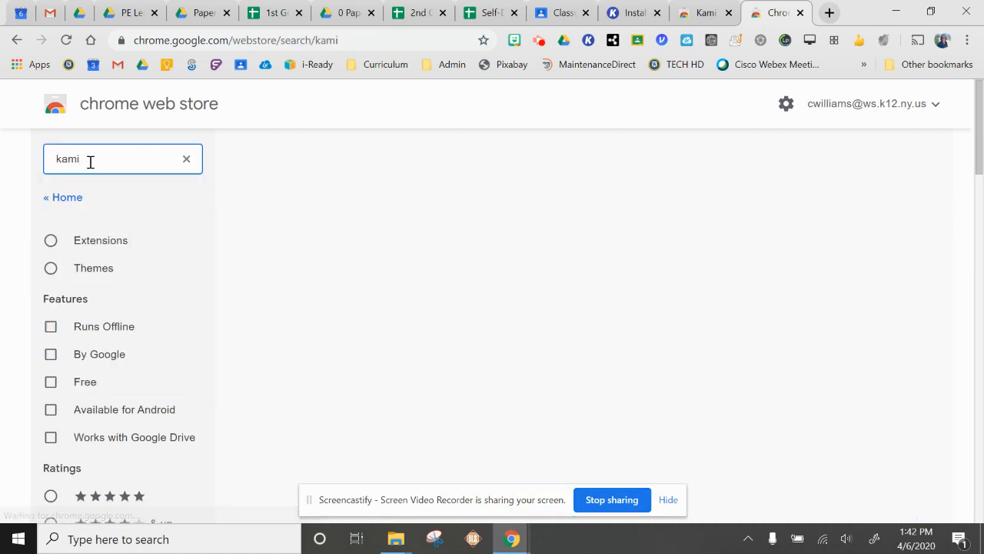
Step: Run the 'kami' search and scroll to the Kami Extension listing marked ADDED
key(Return)
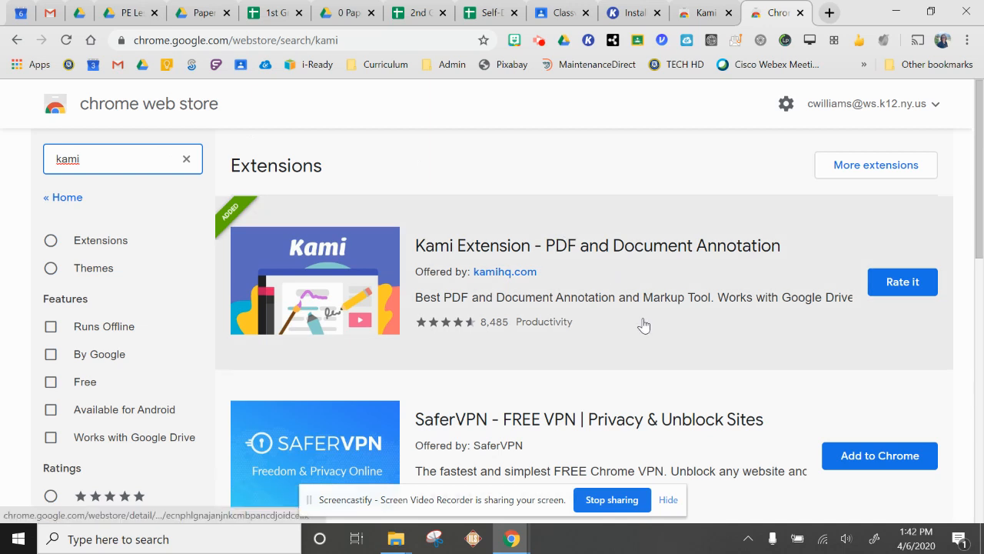
mouse_move(672, 257)
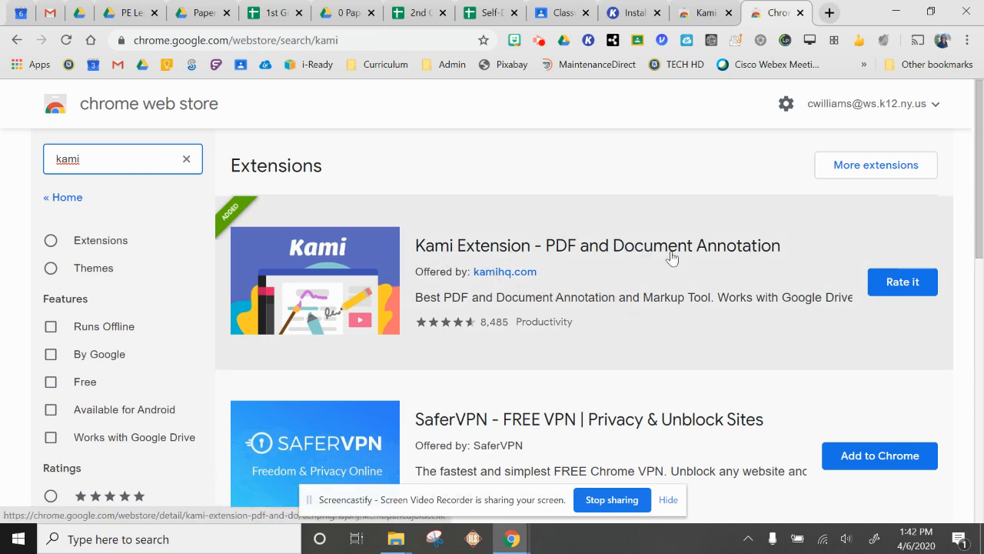
mouse_move(503, 247)
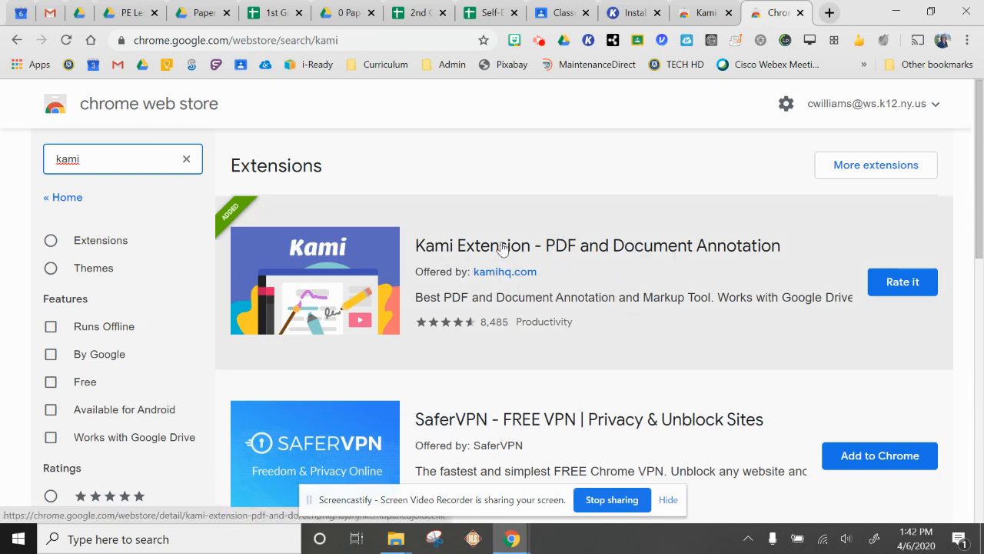
scroll(down, 3)
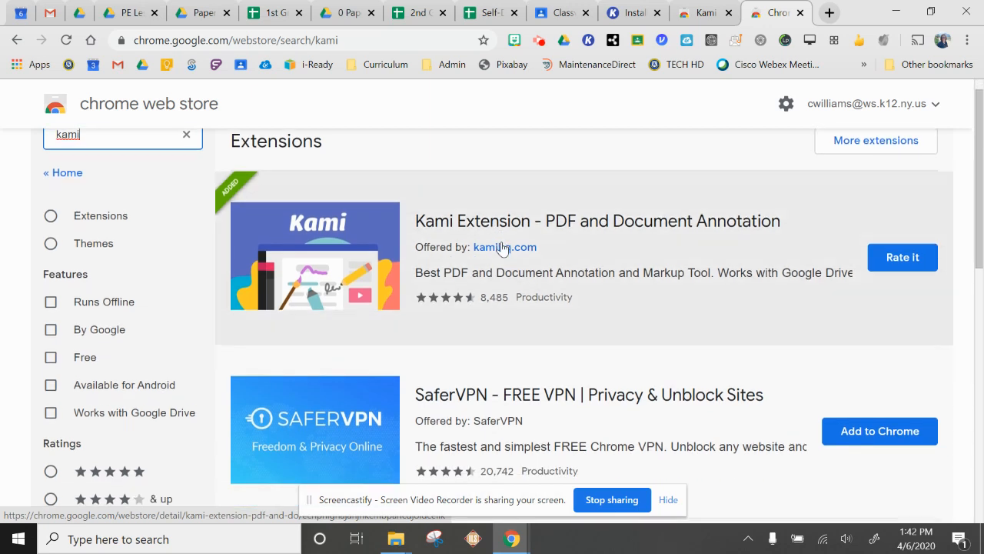
mouse_move(646, 71)
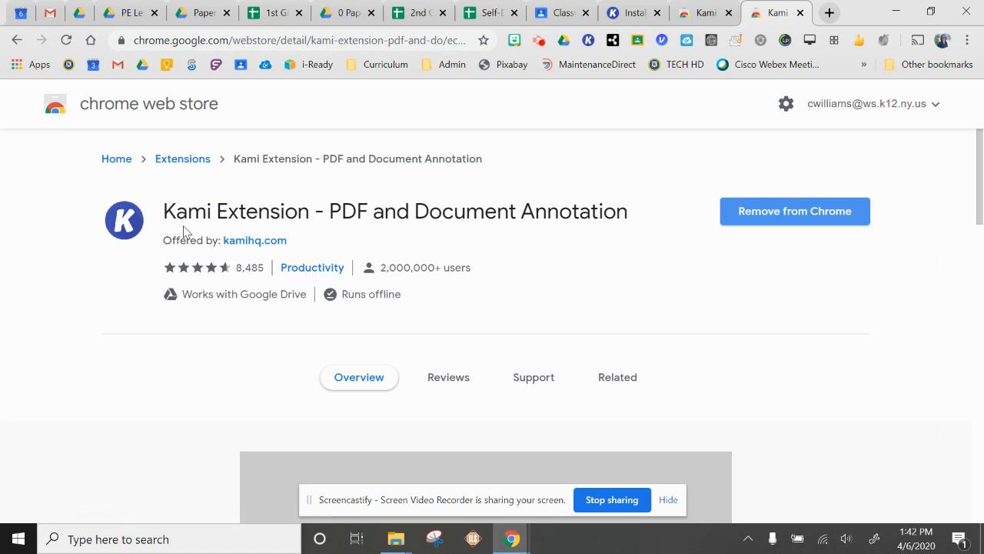
mouse_move(596, 223)
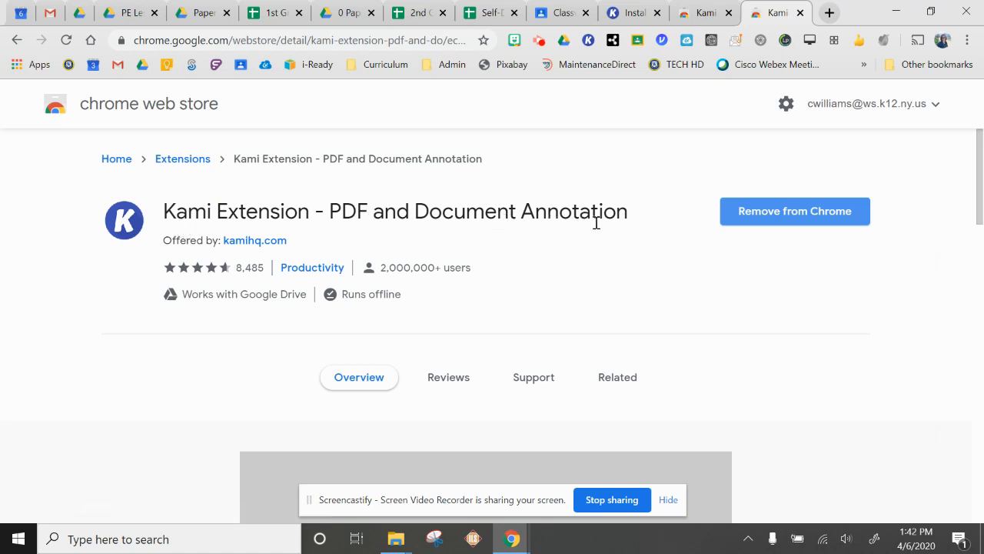
mouse_move(839, 252)
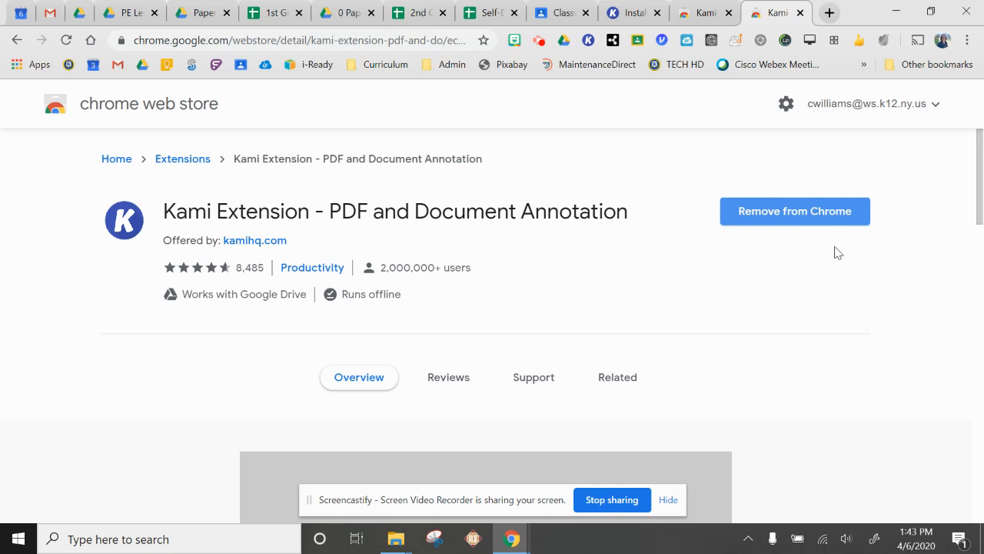
mouse_move(746, 267)
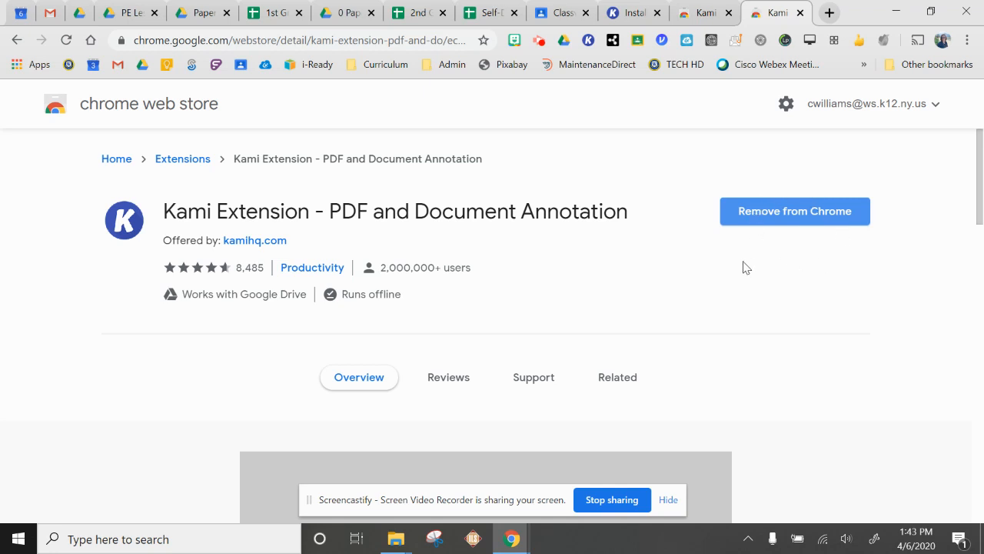
mouse_move(275, 214)
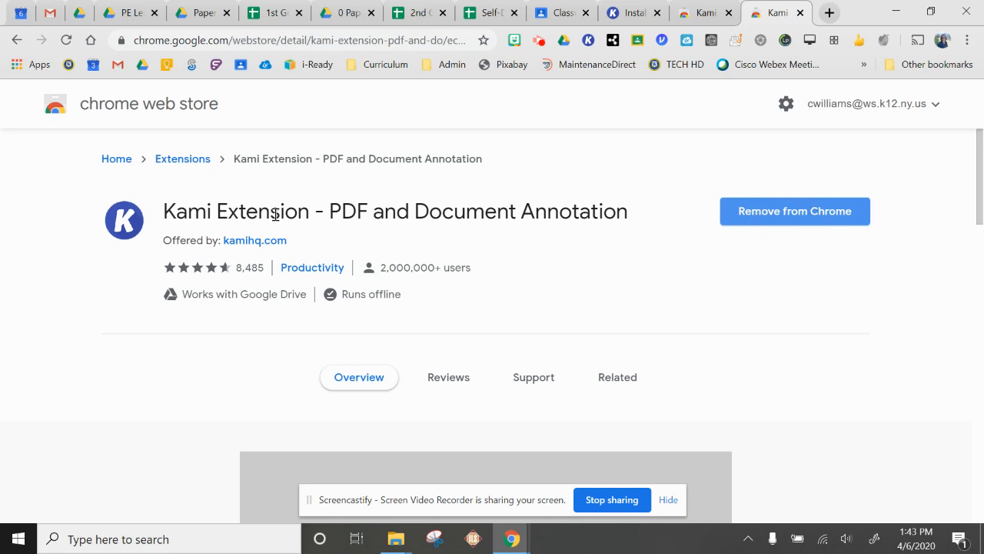
mouse_move(588, 40)
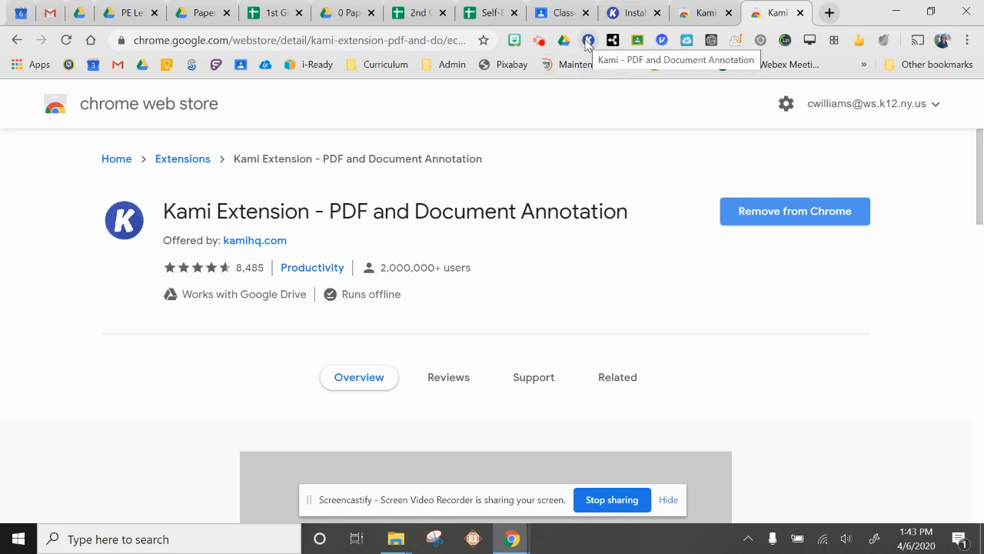
Step: Launch Kami from its toolbar icon and scroll through the viewer's file and blank-page options
click(587, 40)
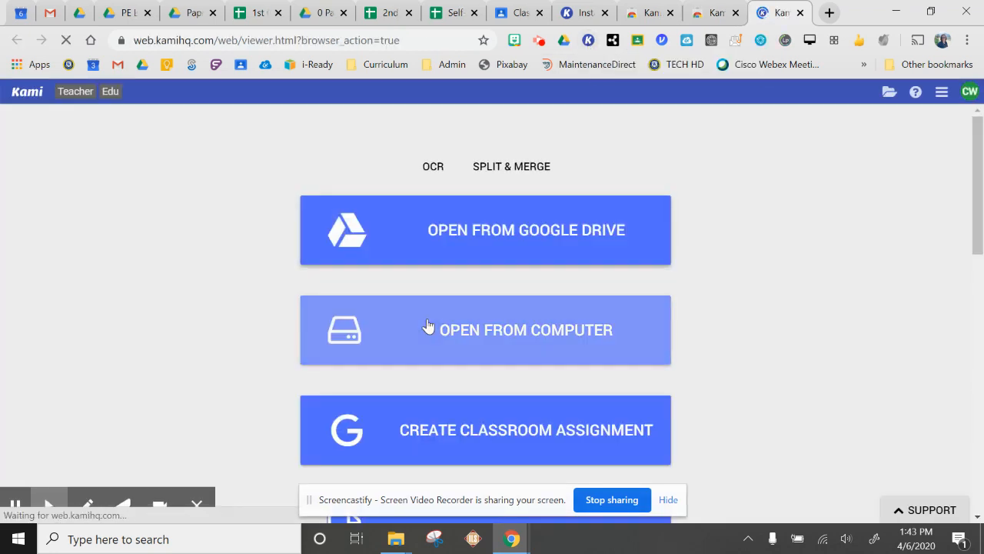
scroll(down, 3)
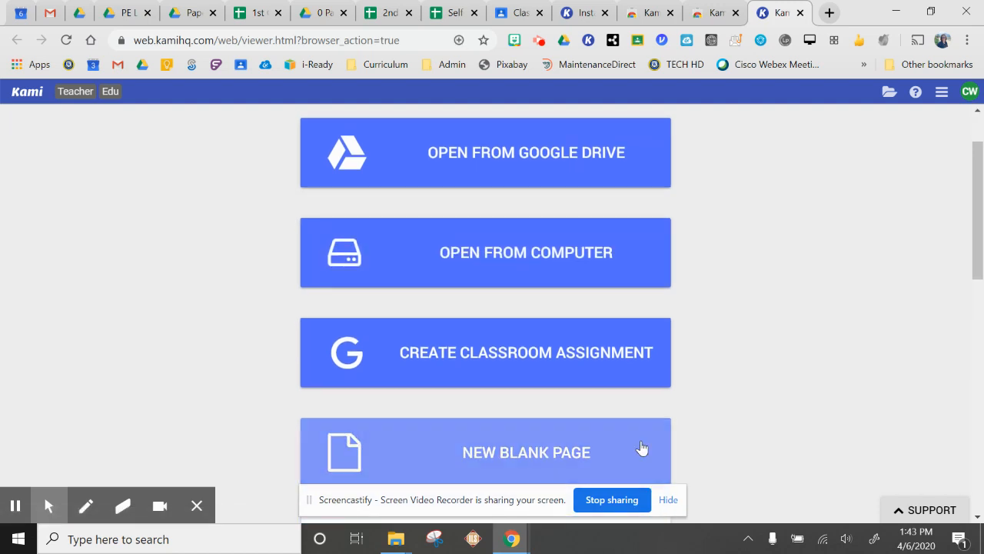